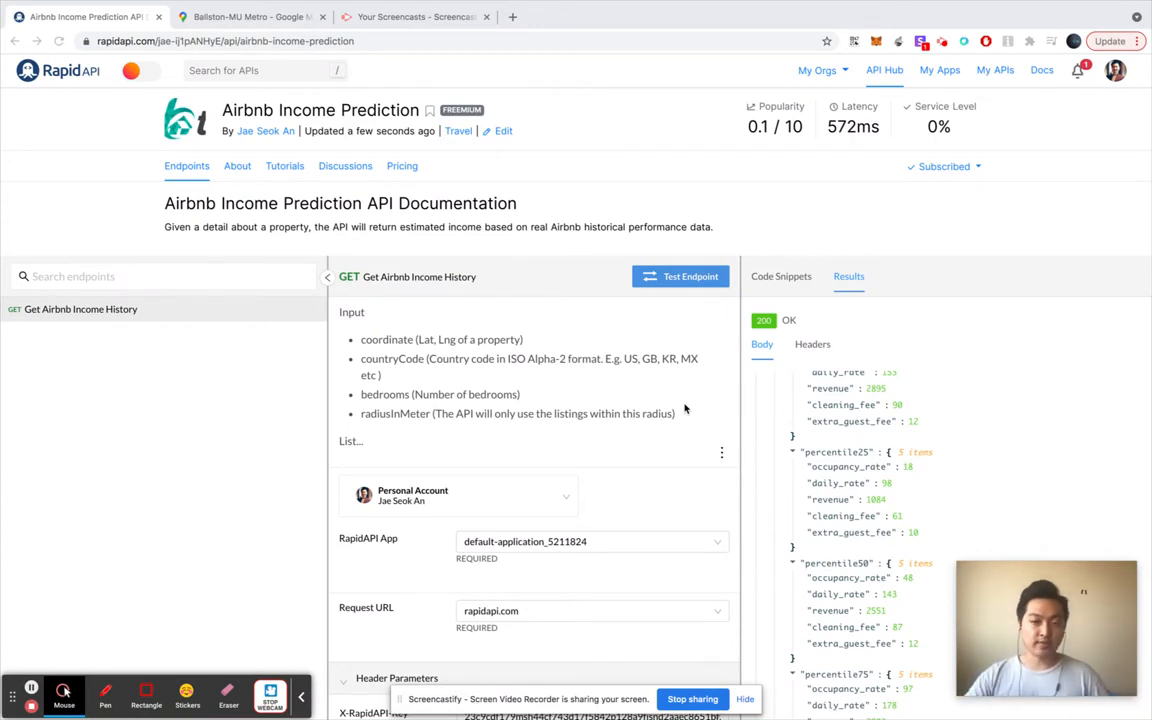
mouse_move(540, 284)
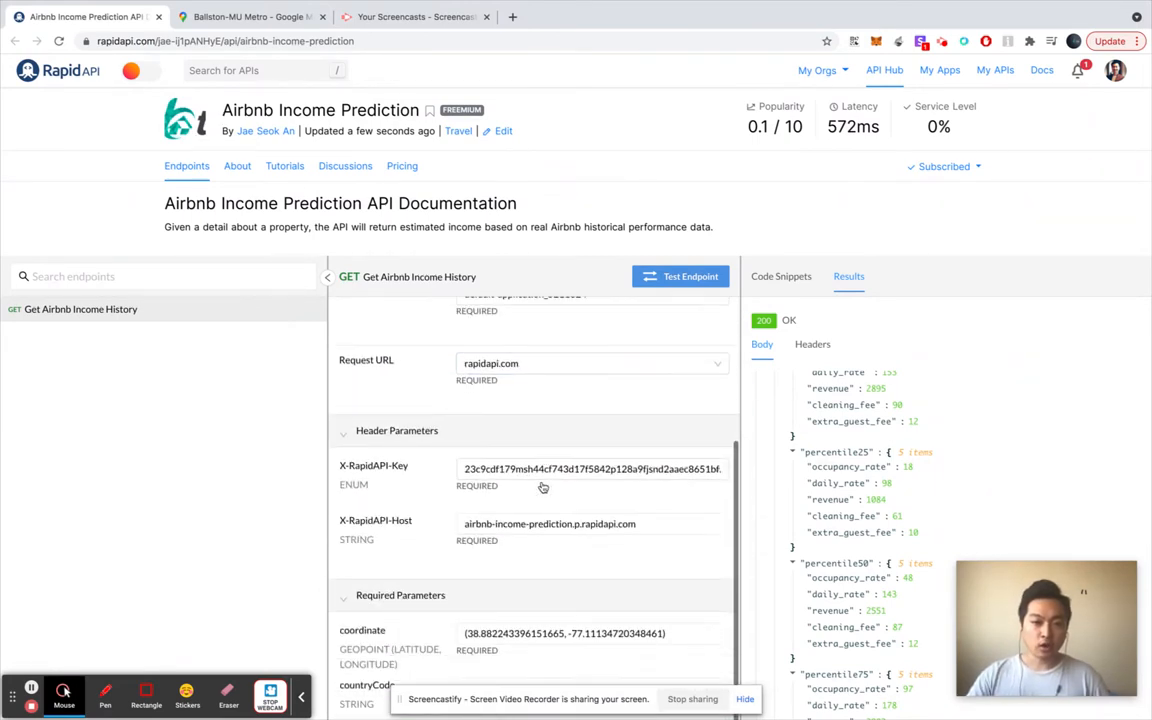
Switch to the Google Maps tab and zoom in near Ballston-MU Metro in Arlington
scroll(down, 3)
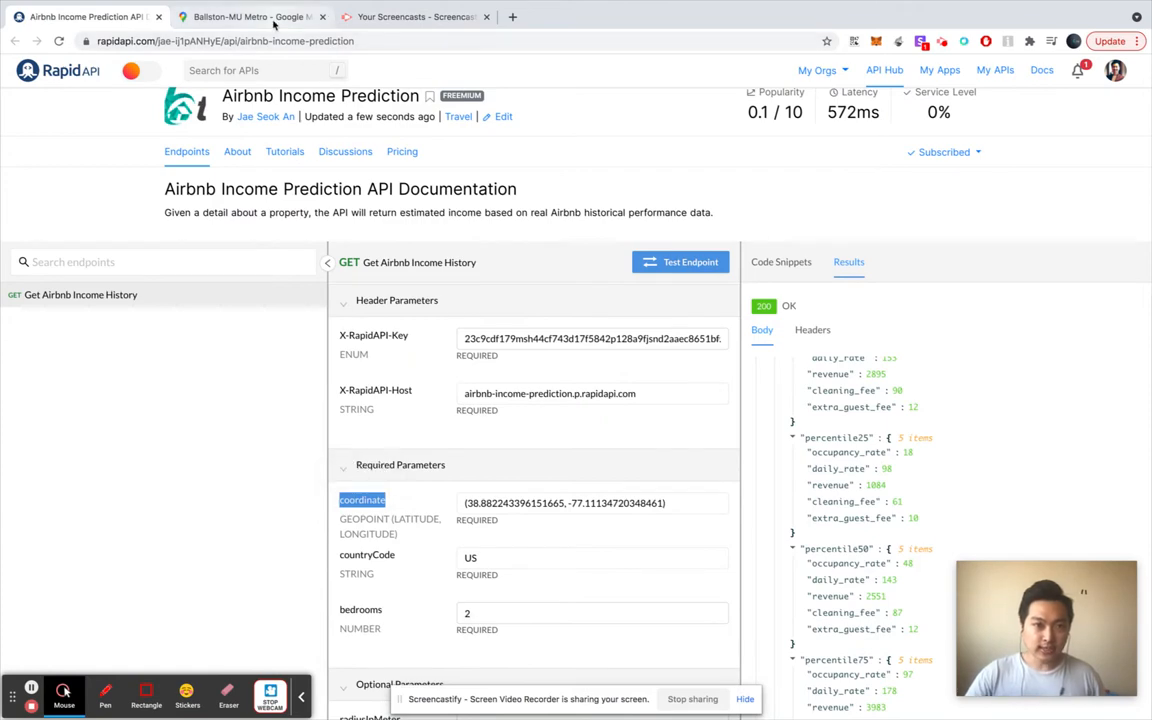
click(250, 16)
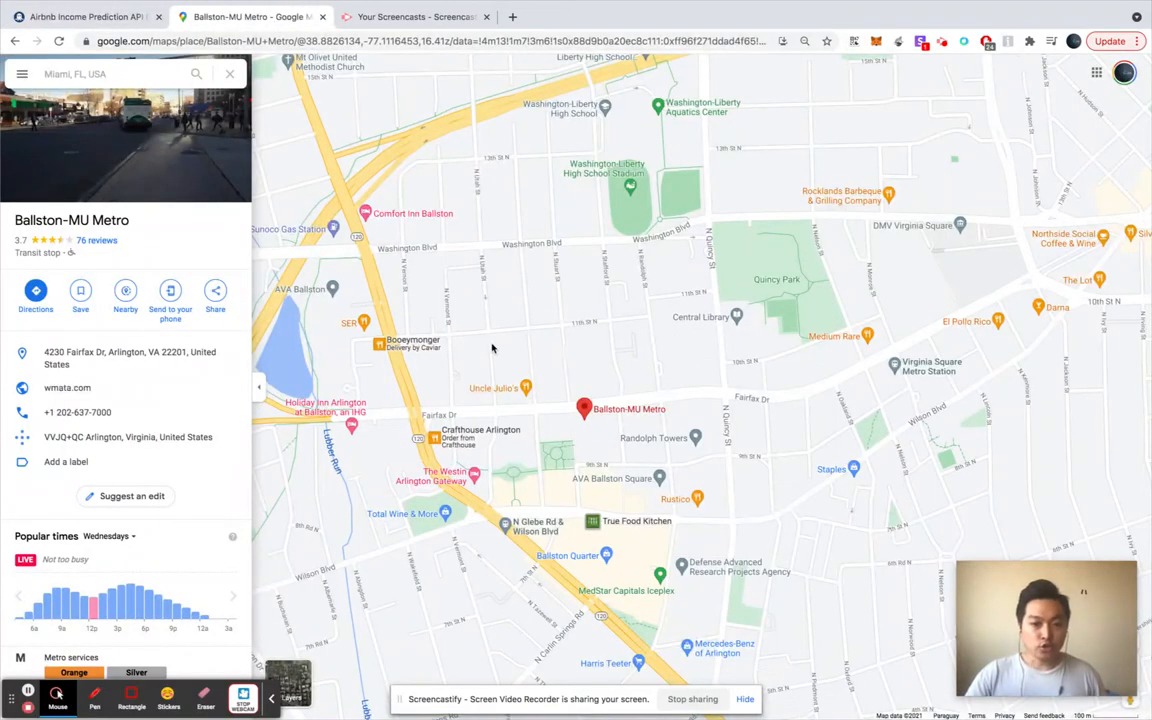
mouse_move(618, 444)
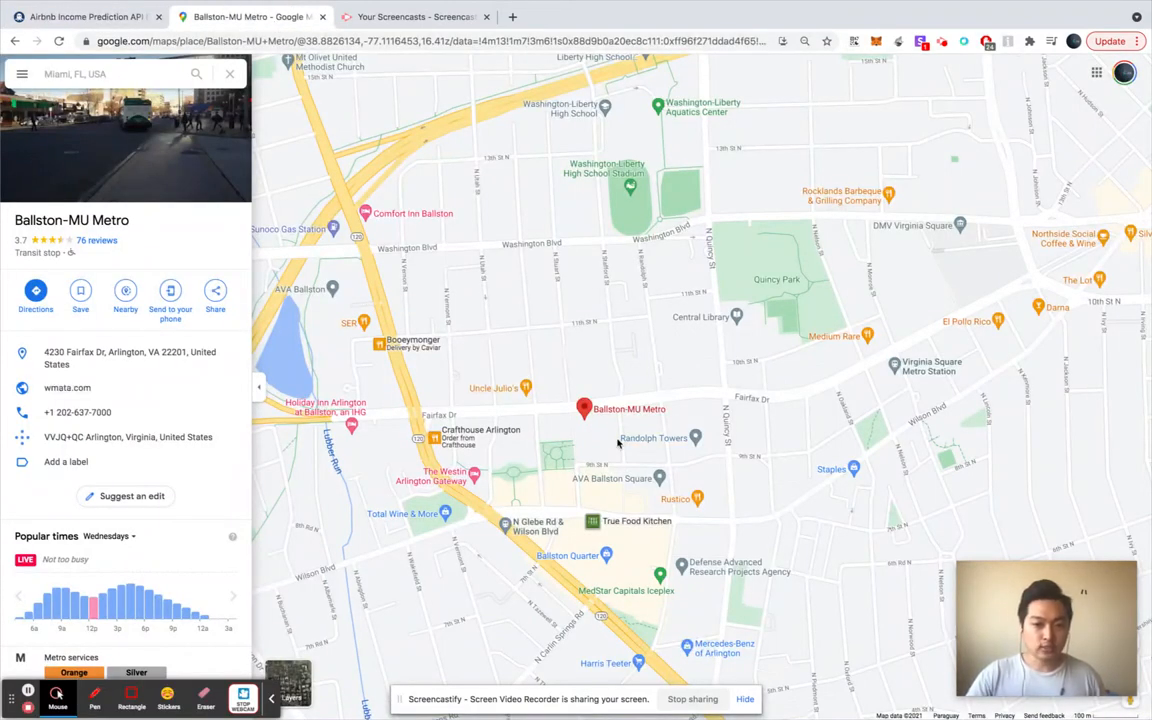
scroll(down, 3)
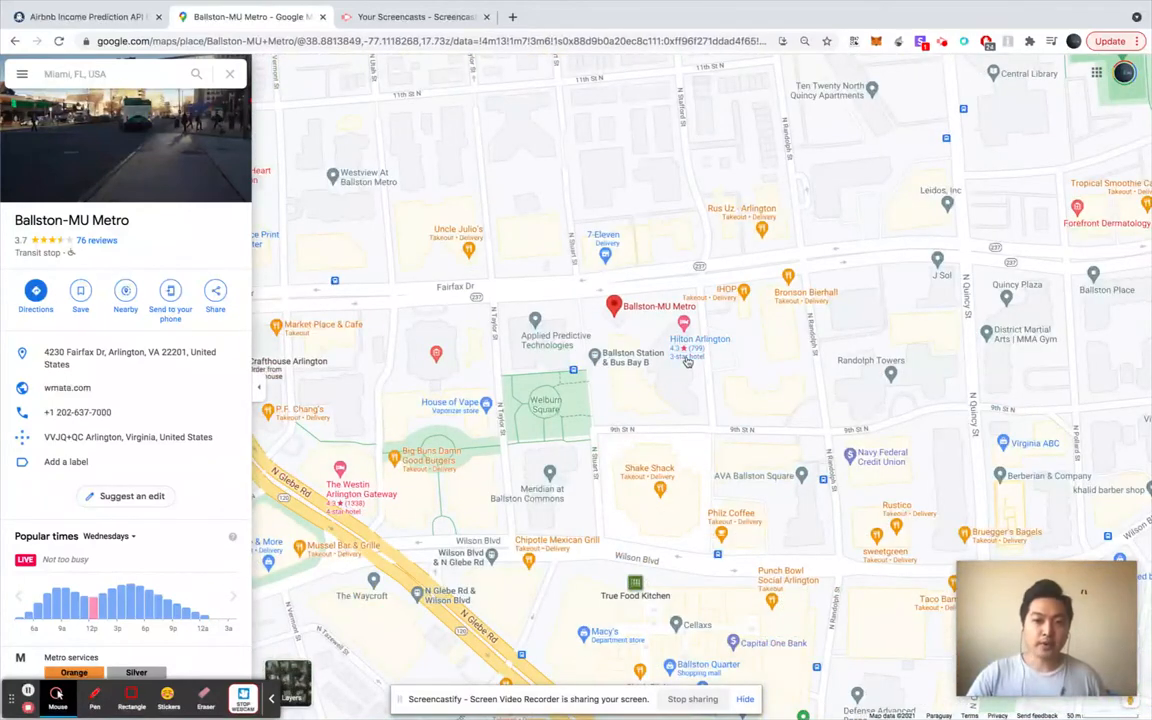
Bring up the Hilton Arlington place page and its exact coordinates from the map spot
click(700, 344)
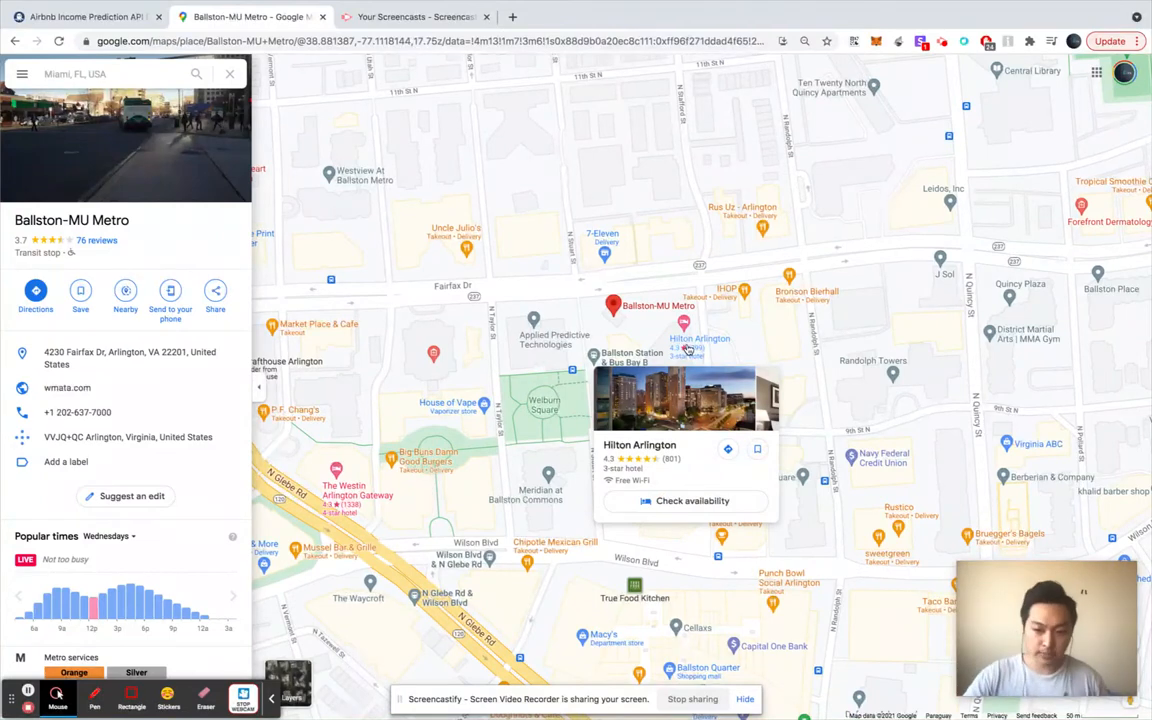
click(684, 322)
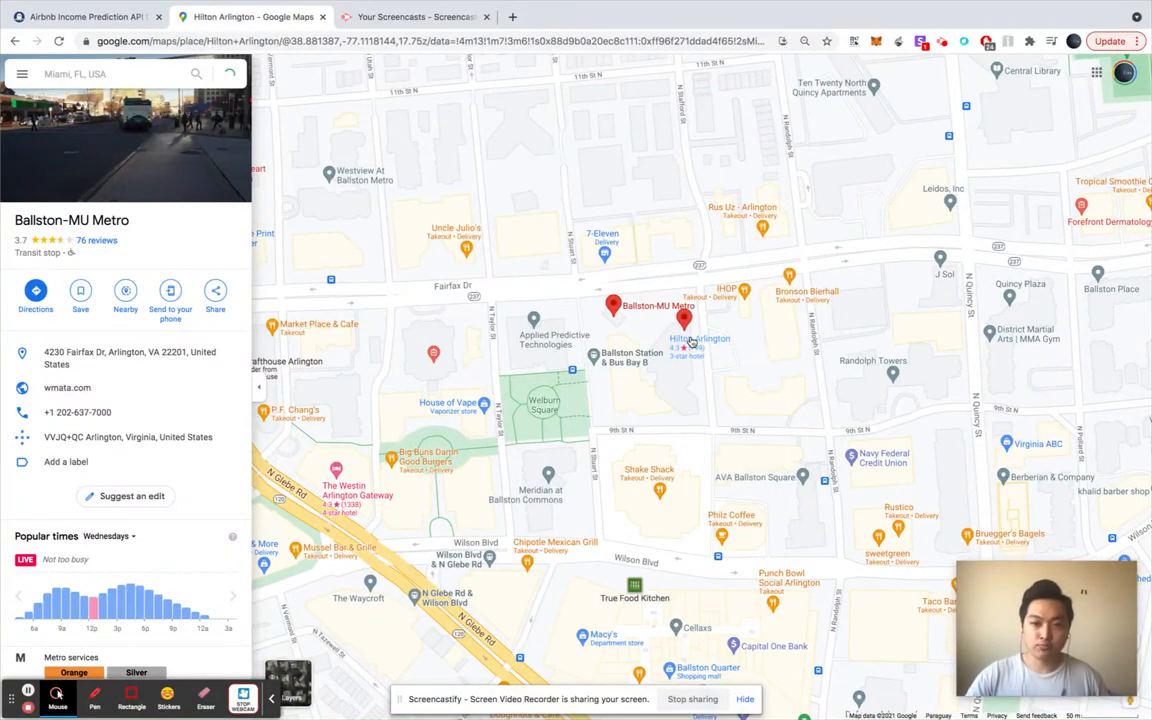
click(684, 320)
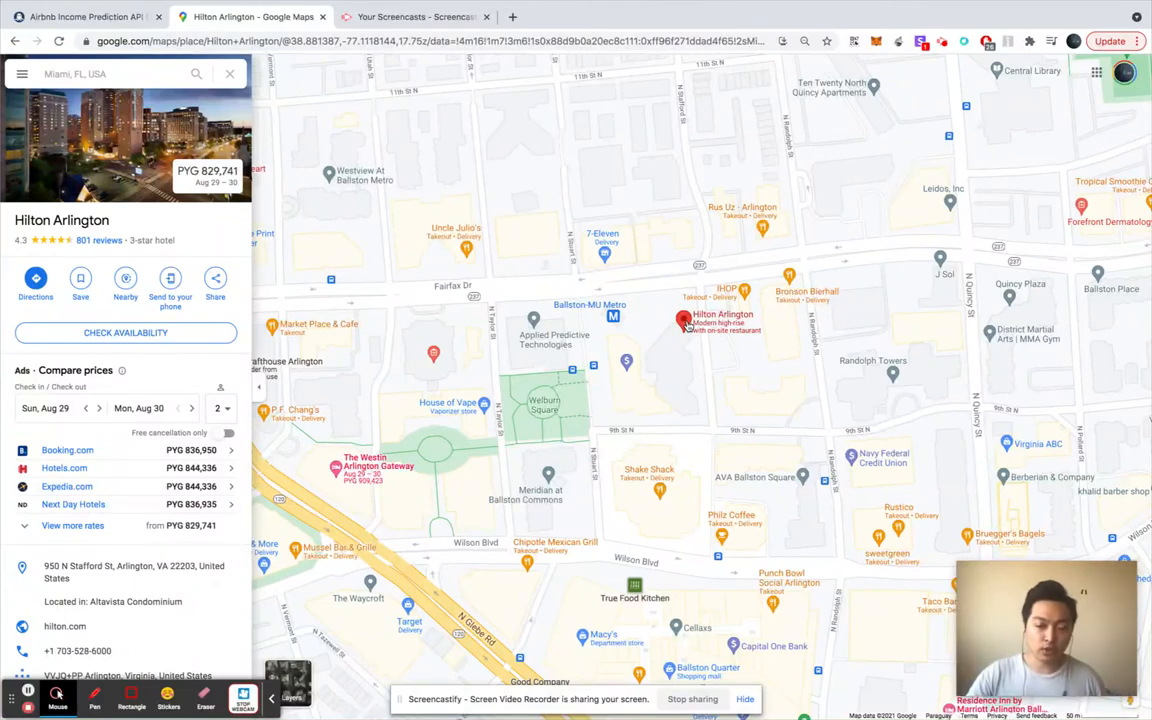
right_click(684, 322)
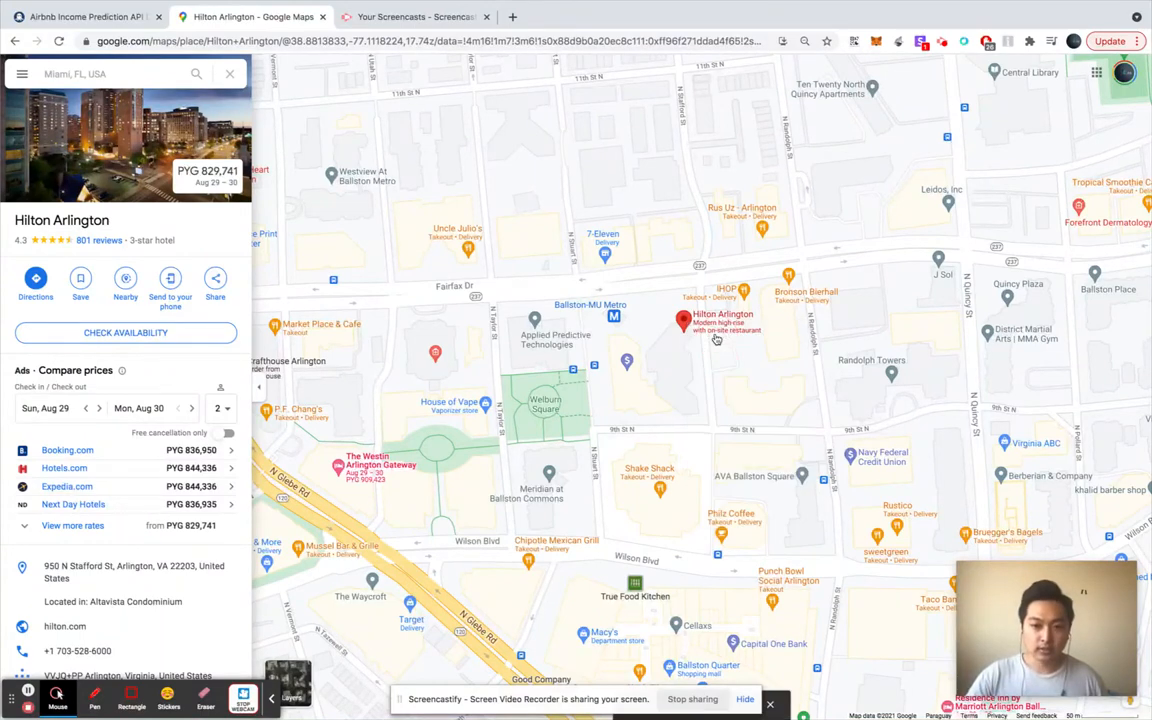
Set the coordinate parameter to 38.881917706945046, -77.11065889477518, keeping US, 2 bedrooms and 5000 m radius
click(84, 16)
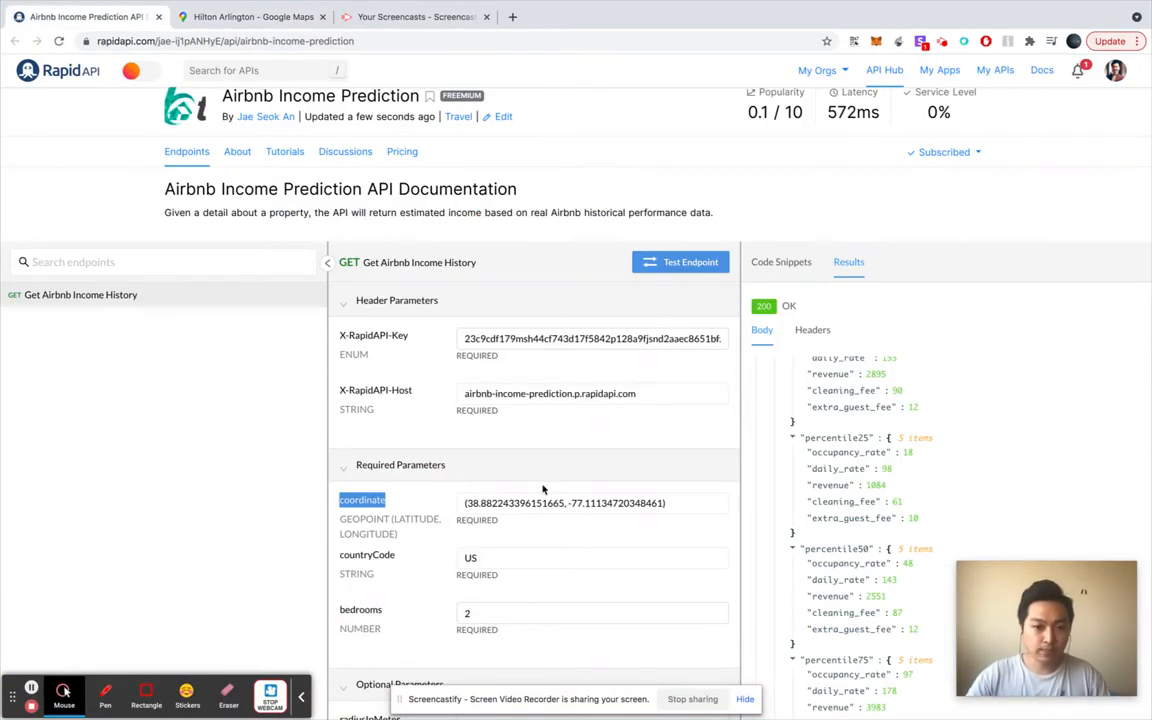
click(564, 504)
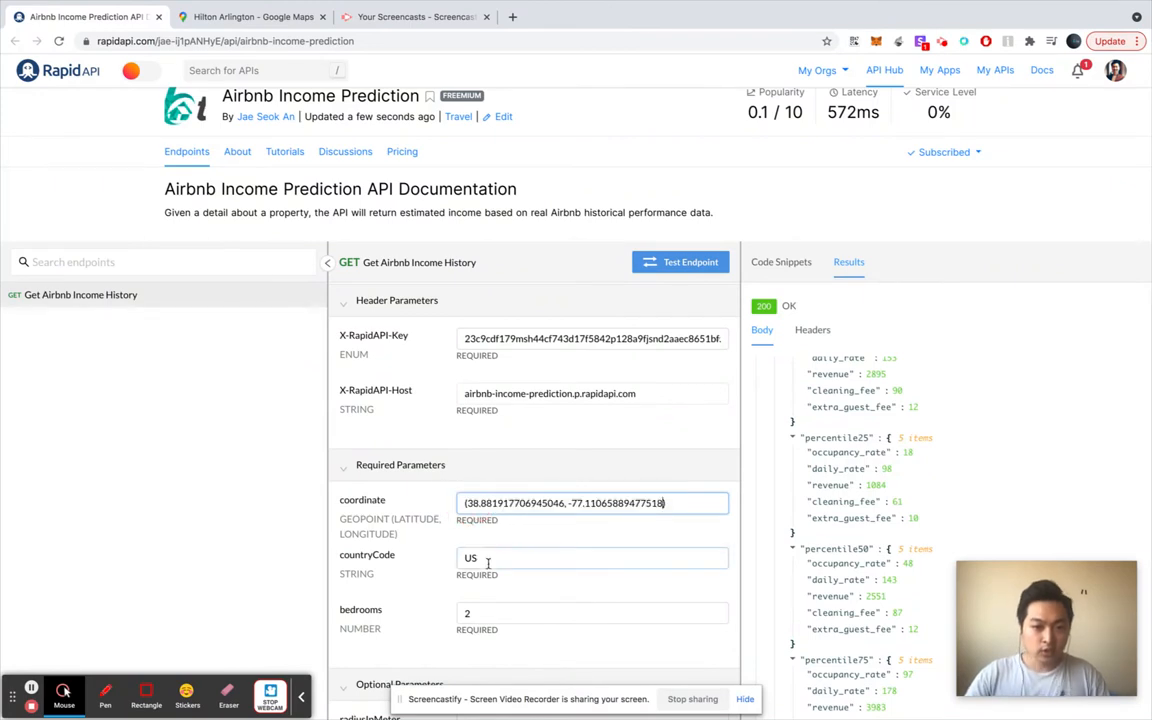
scroll(down, 3)
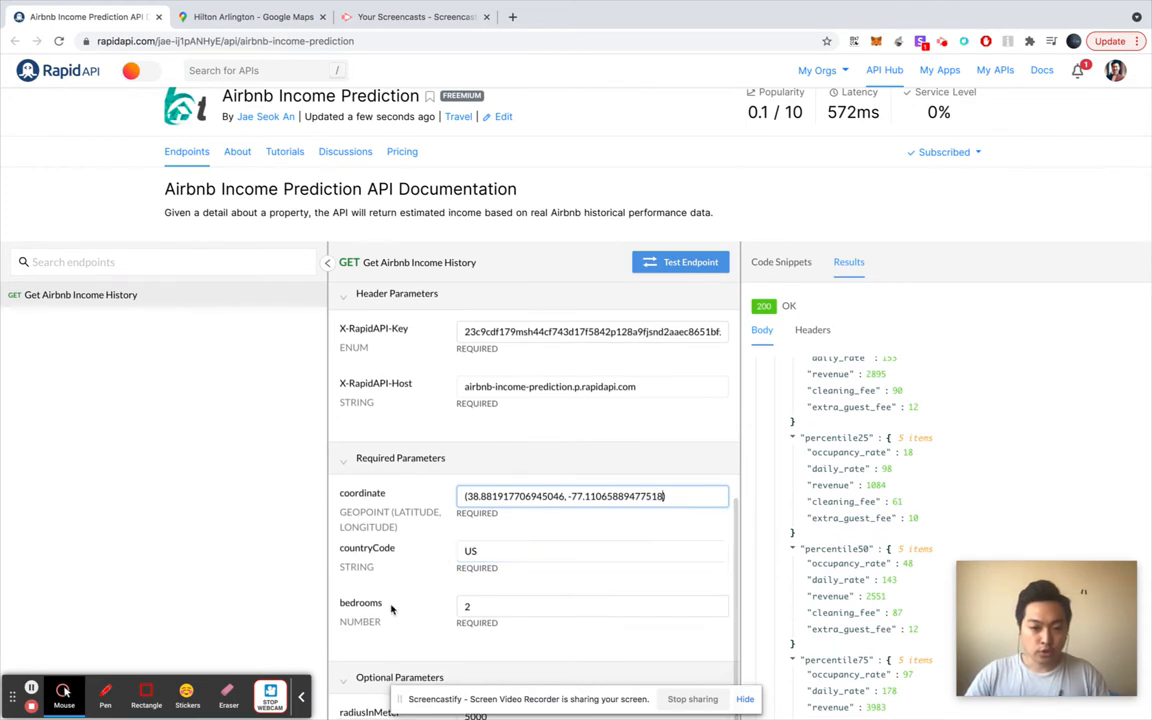
scroll(down, 3)
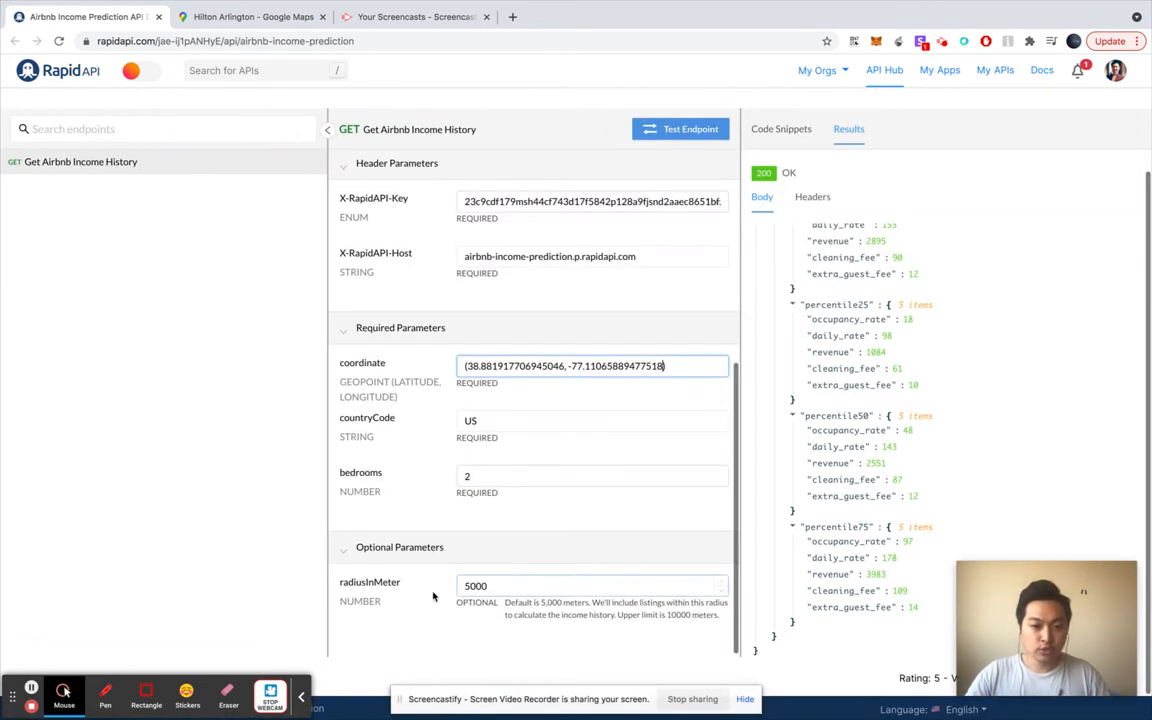
double_click(368, 582)
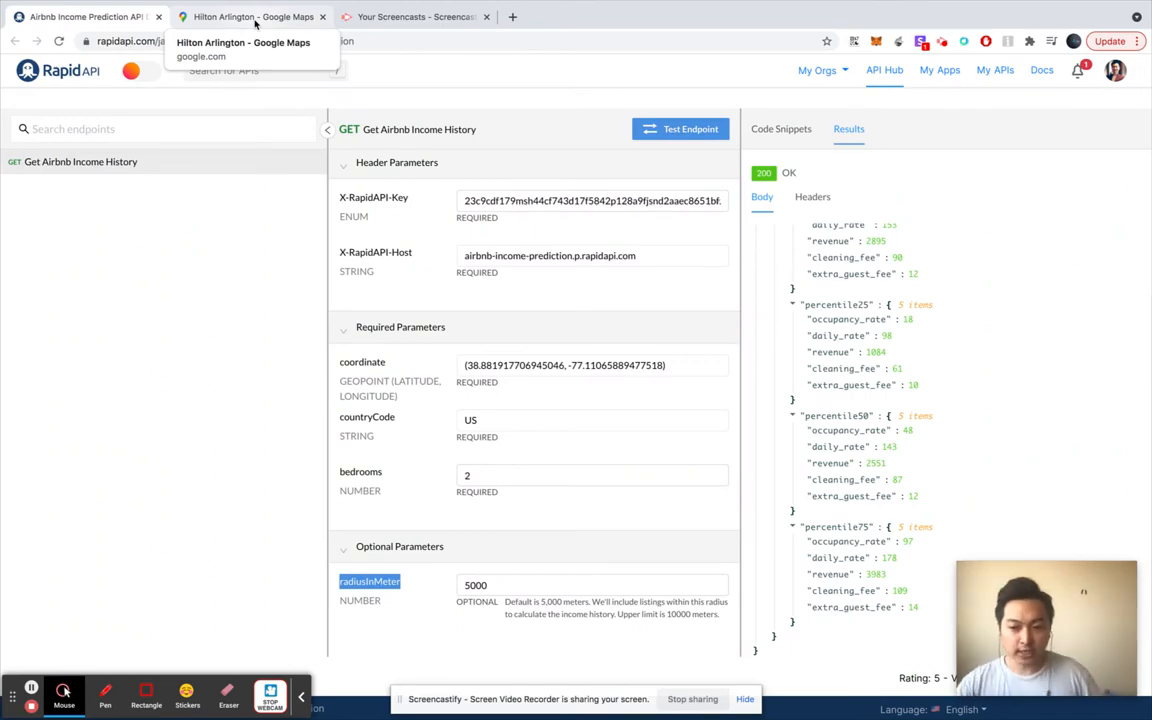
click(244, 16)
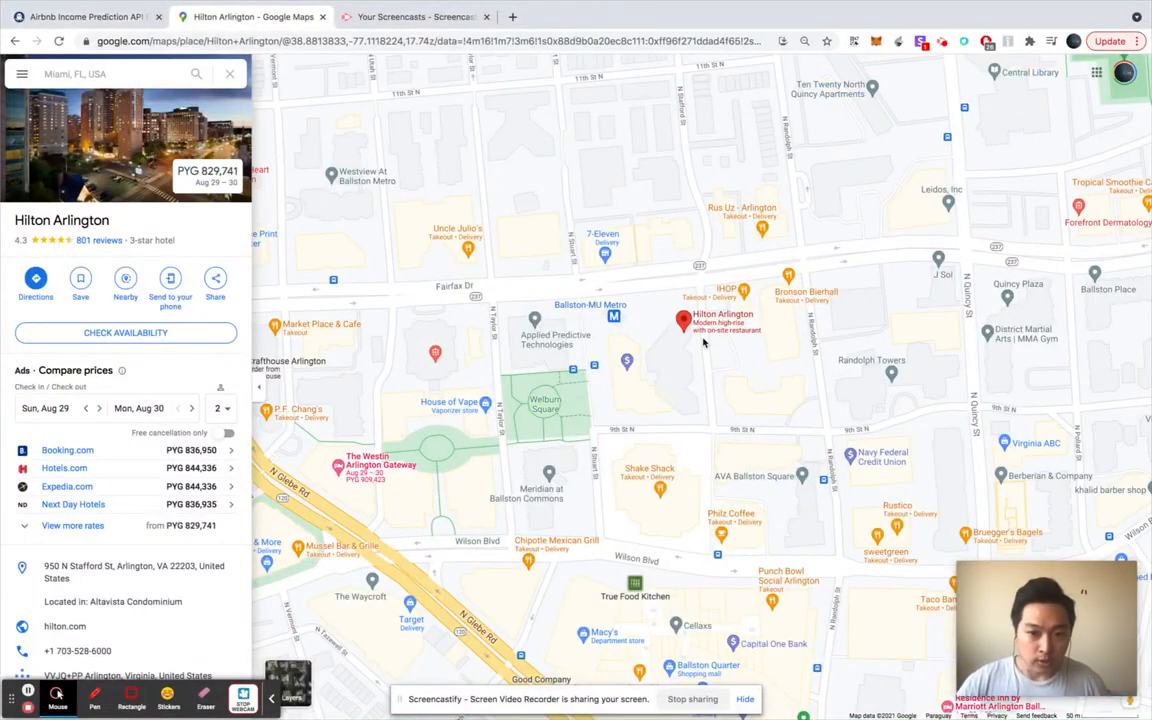
mouse_move(692, 344)
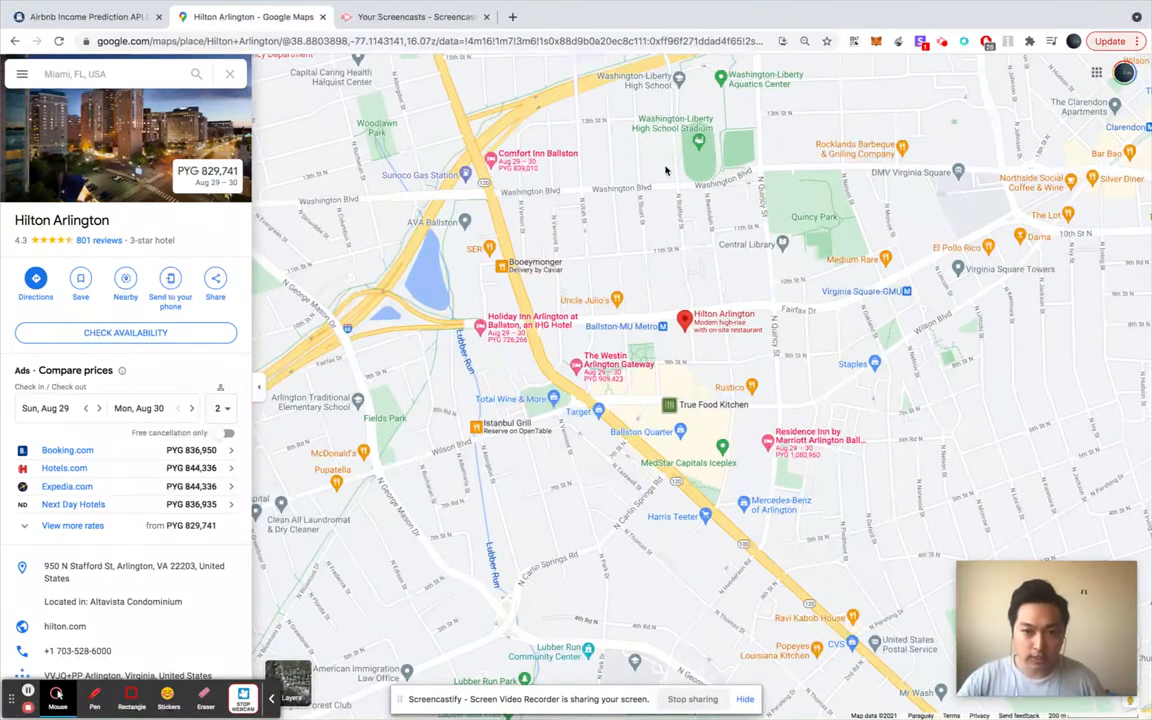
mouse_move(388, 308)
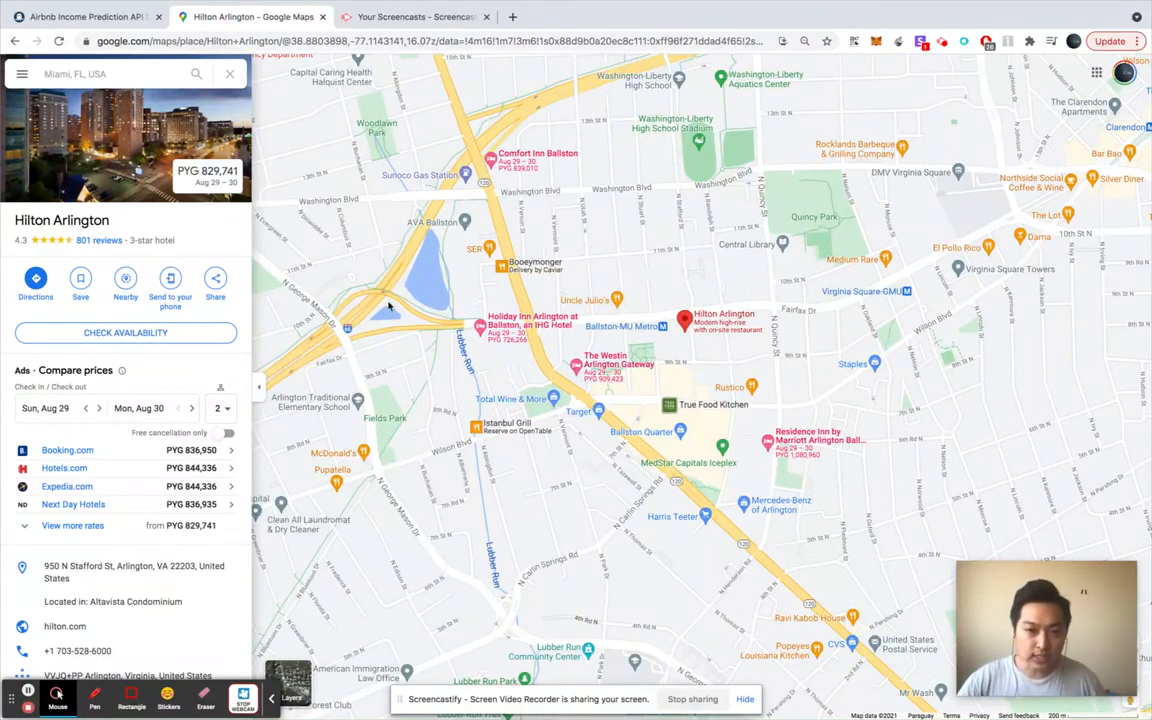
mouse_move(436, 204)
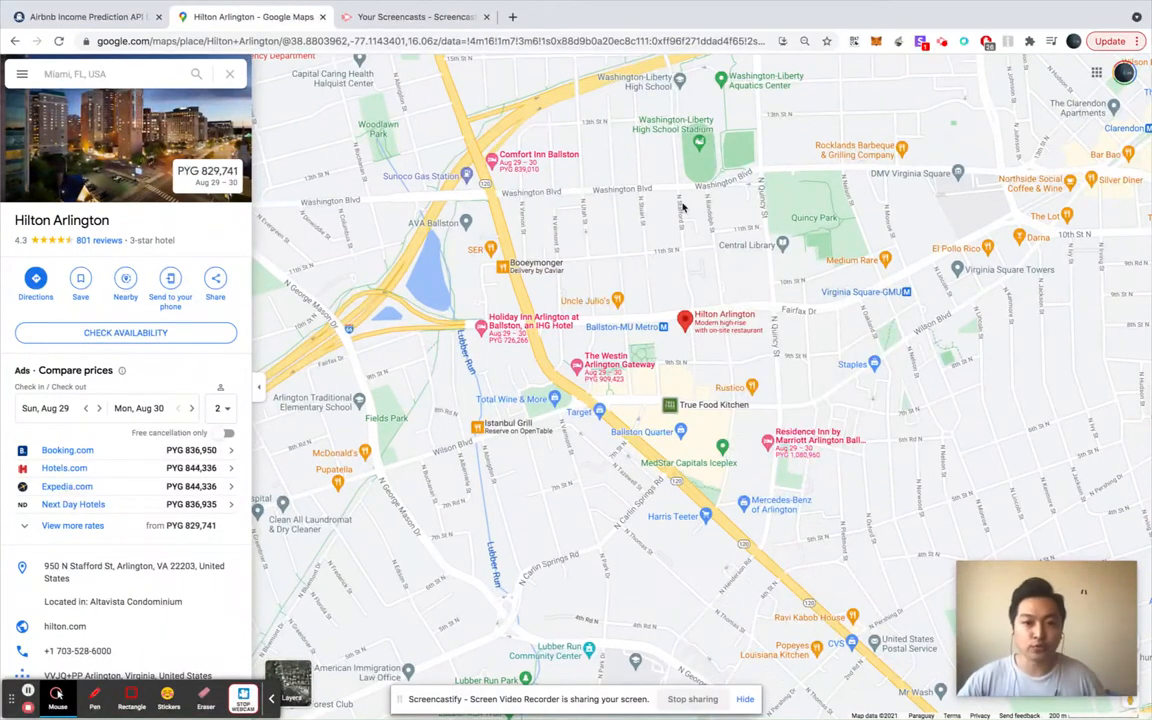
mouse_move(984, 224)
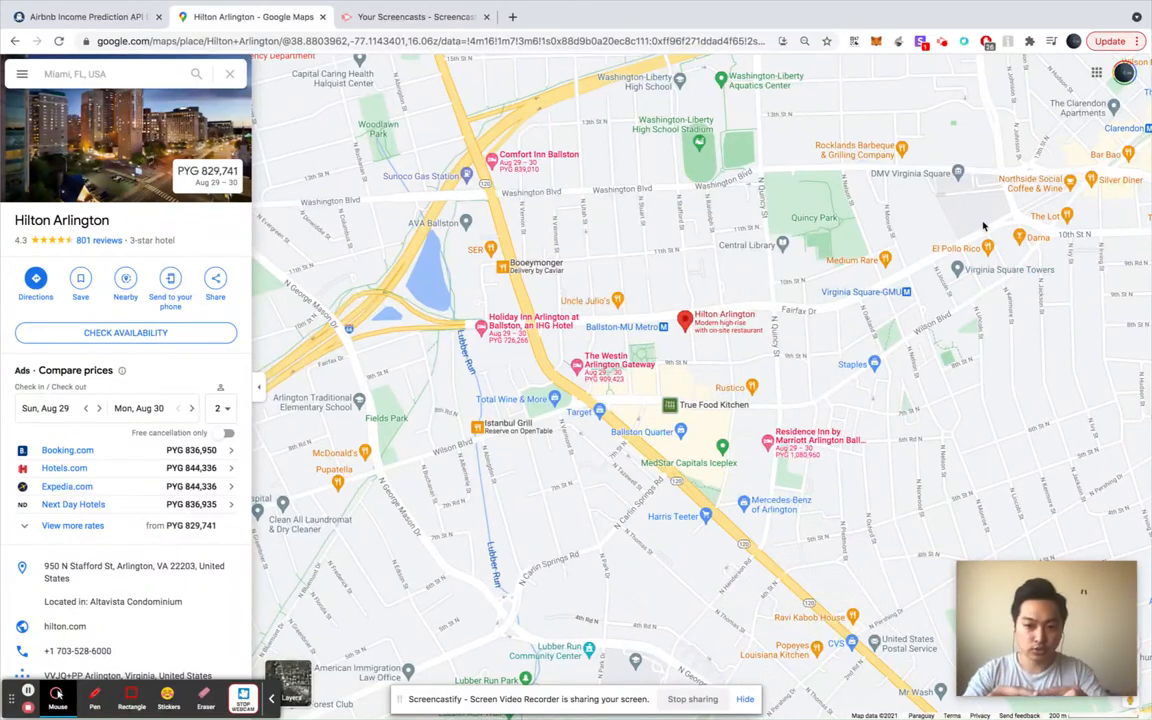
click(84, 16)
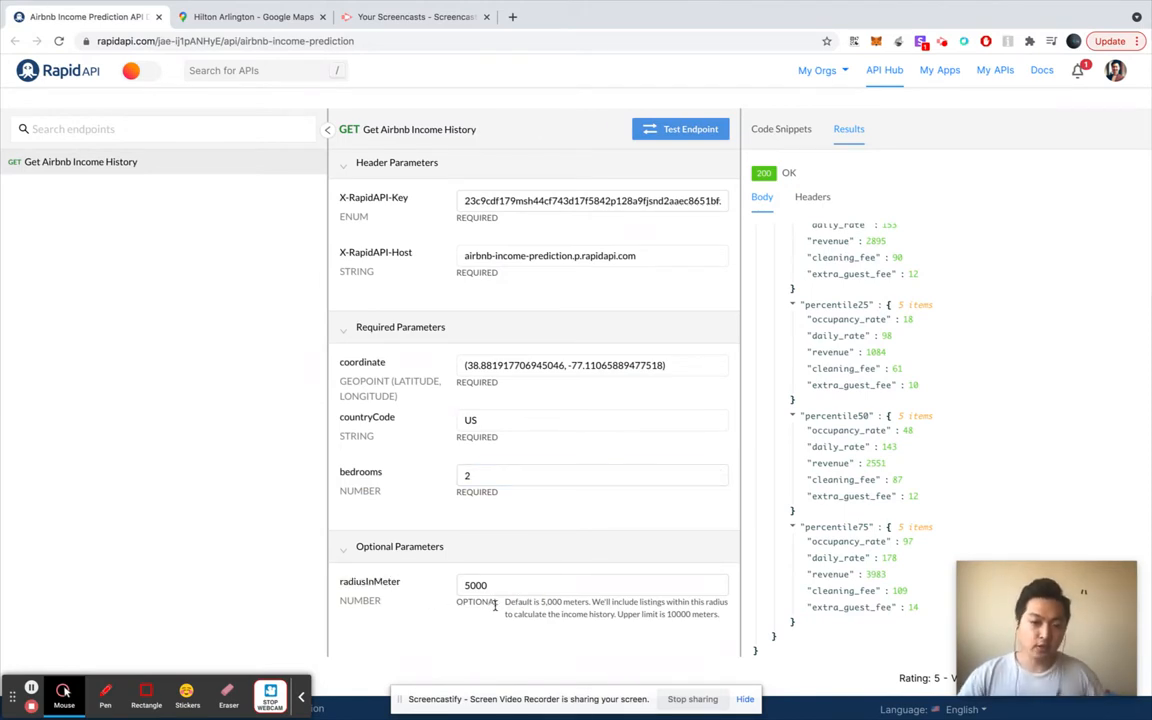
mouse_move(672, 640)
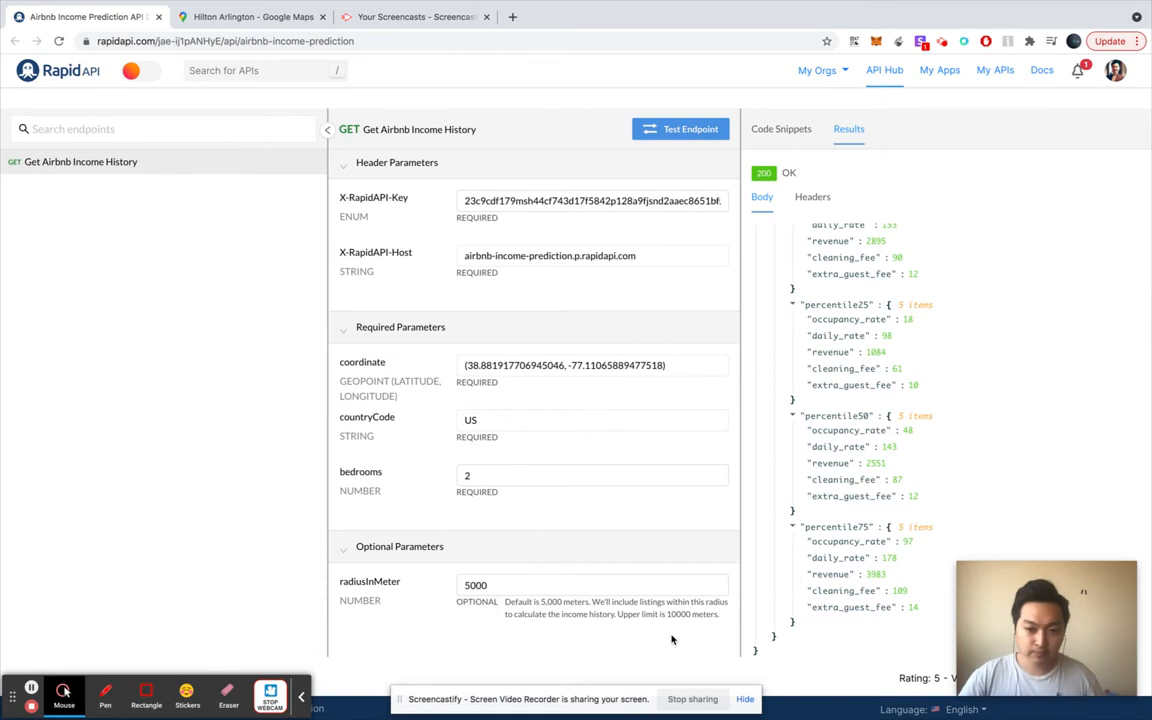
Scroll the Results panel to the top of the JSON income response with 53 samples
scroll(up, 3)
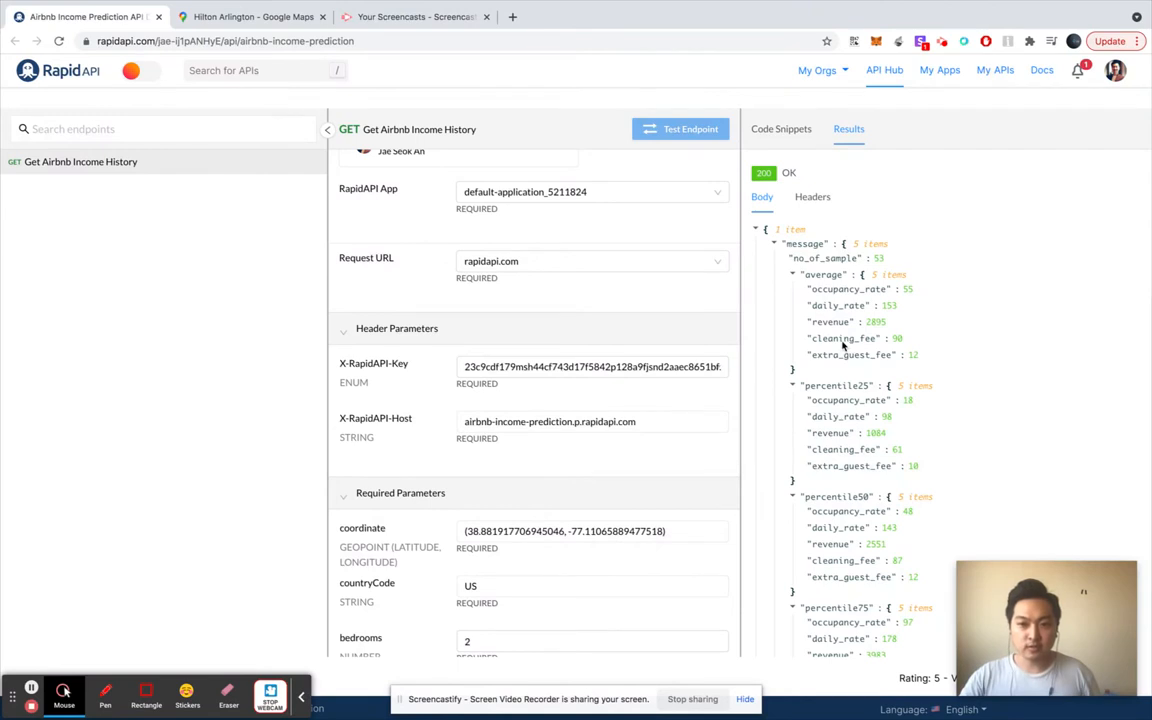
mouse_move(808, 264)
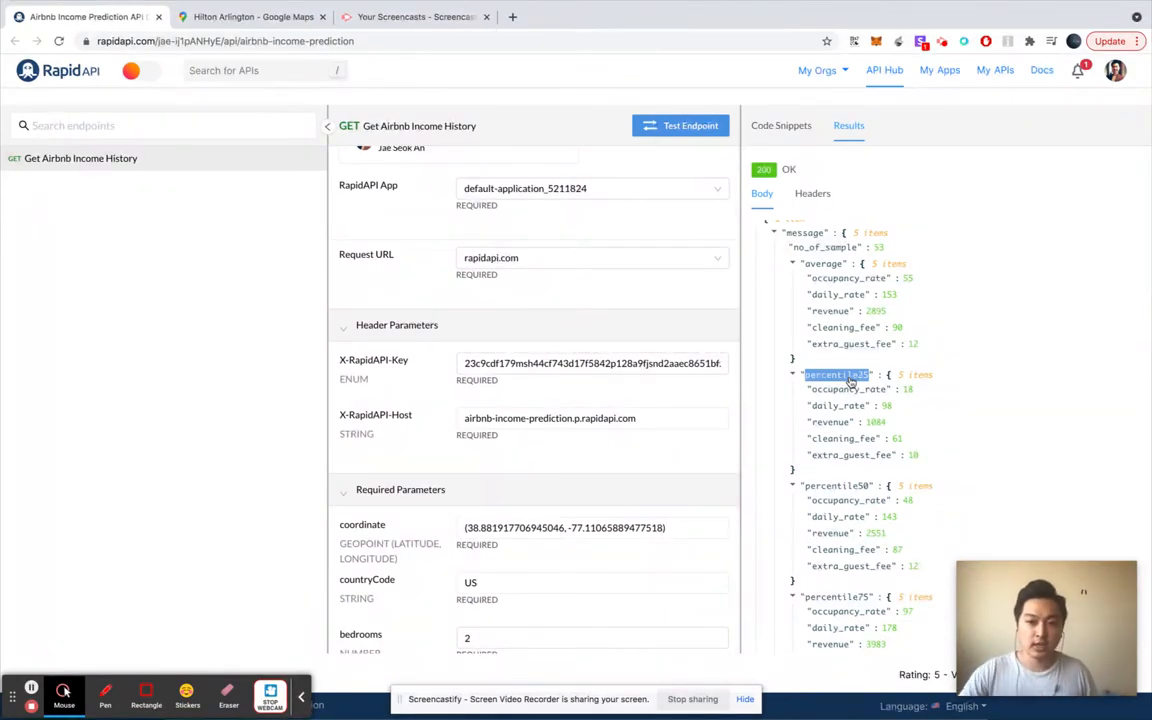
scroll(down, 3)
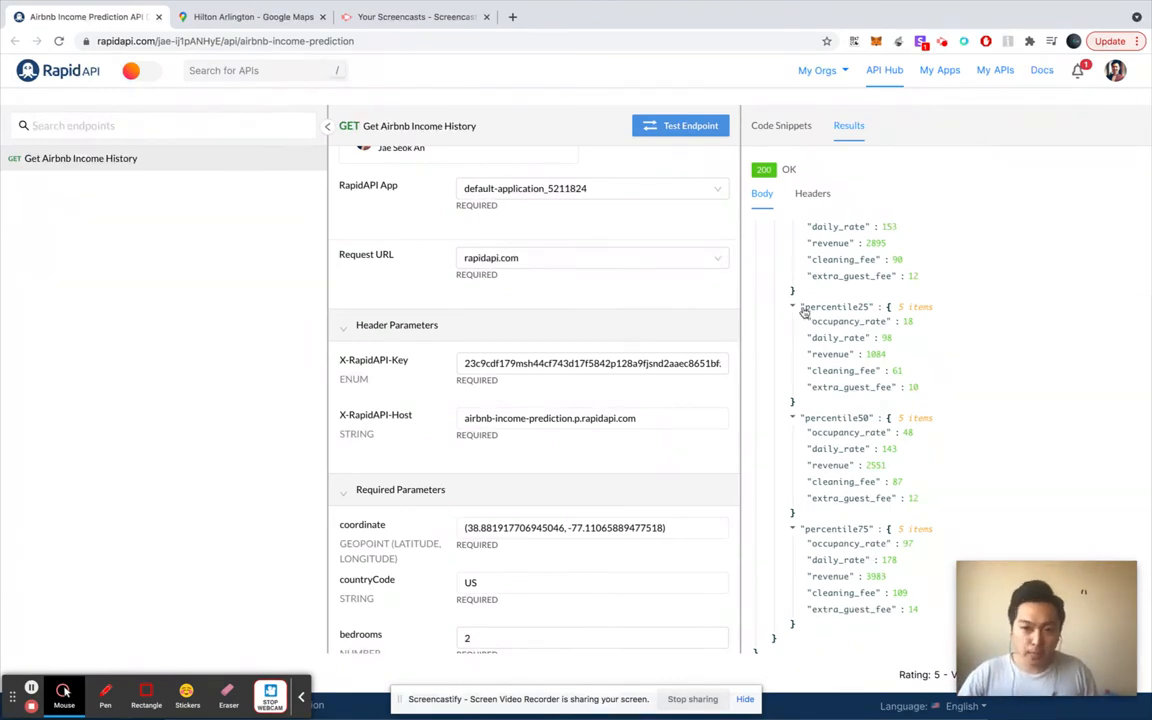
drag(804, 308, 860, 388)
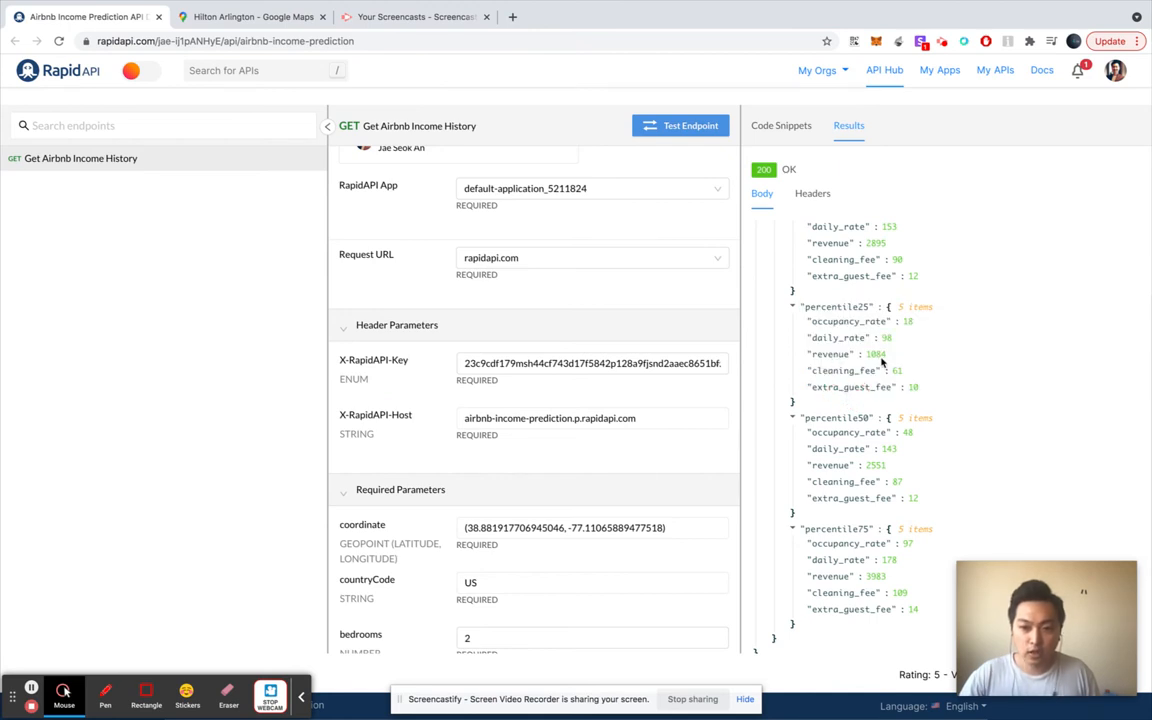
double_click(830, 354)
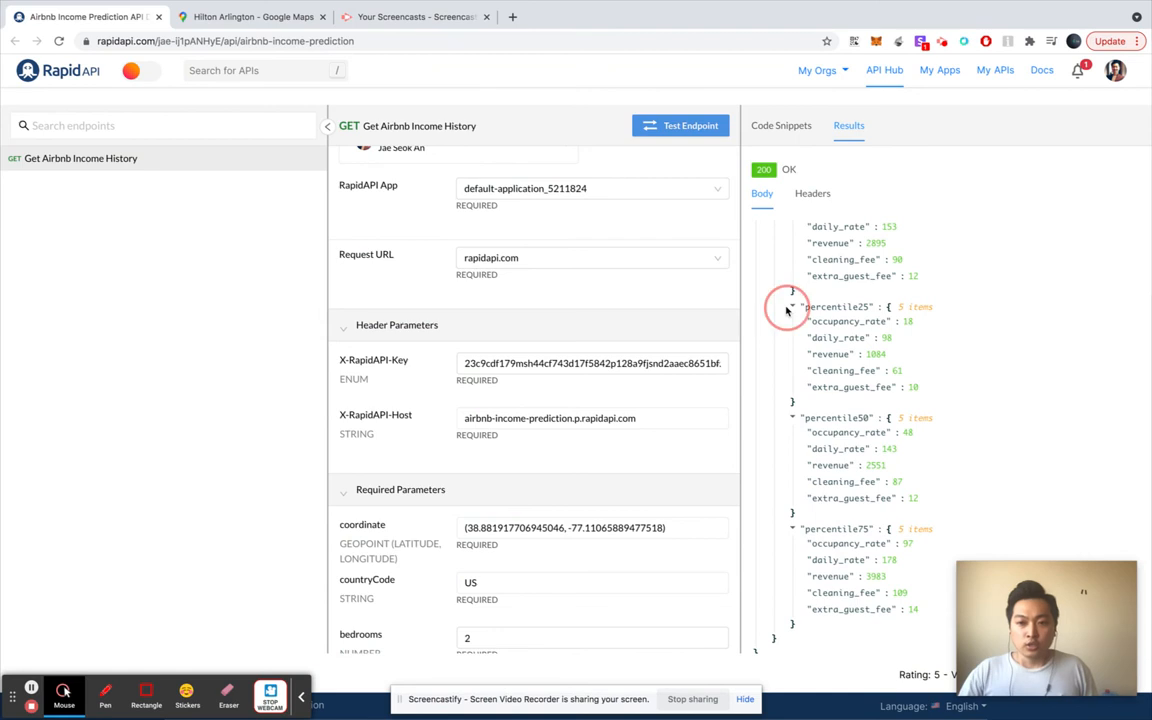
click(788, 308)
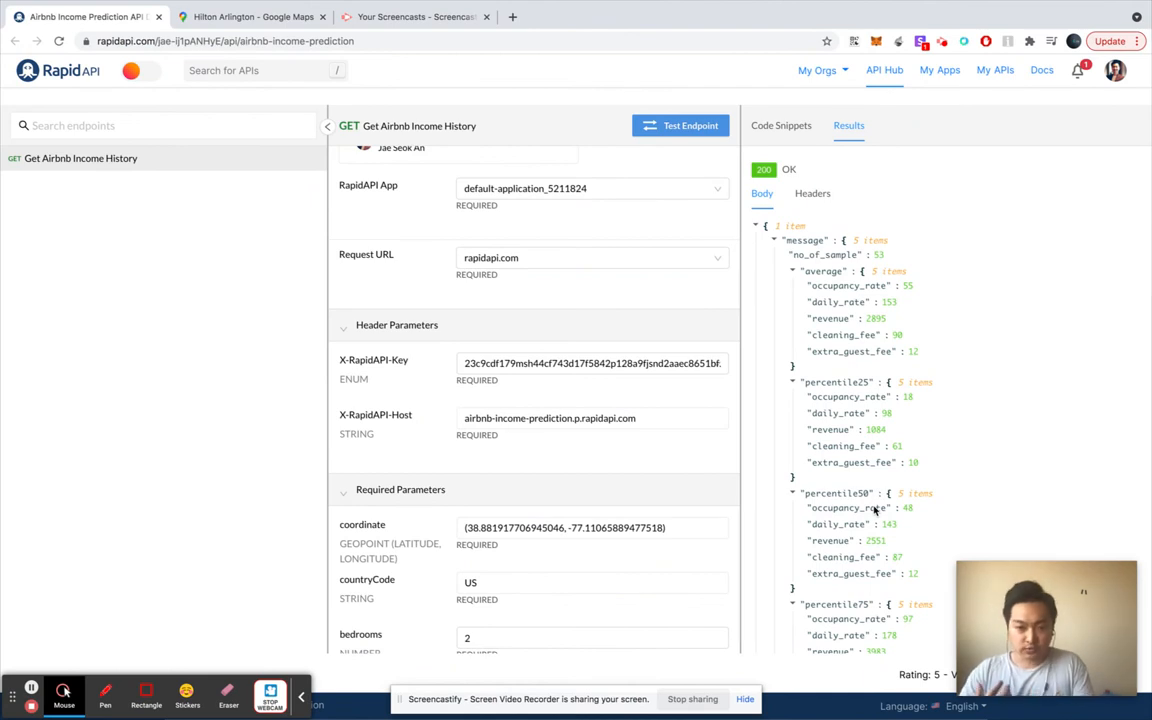
scroll(down, 3)
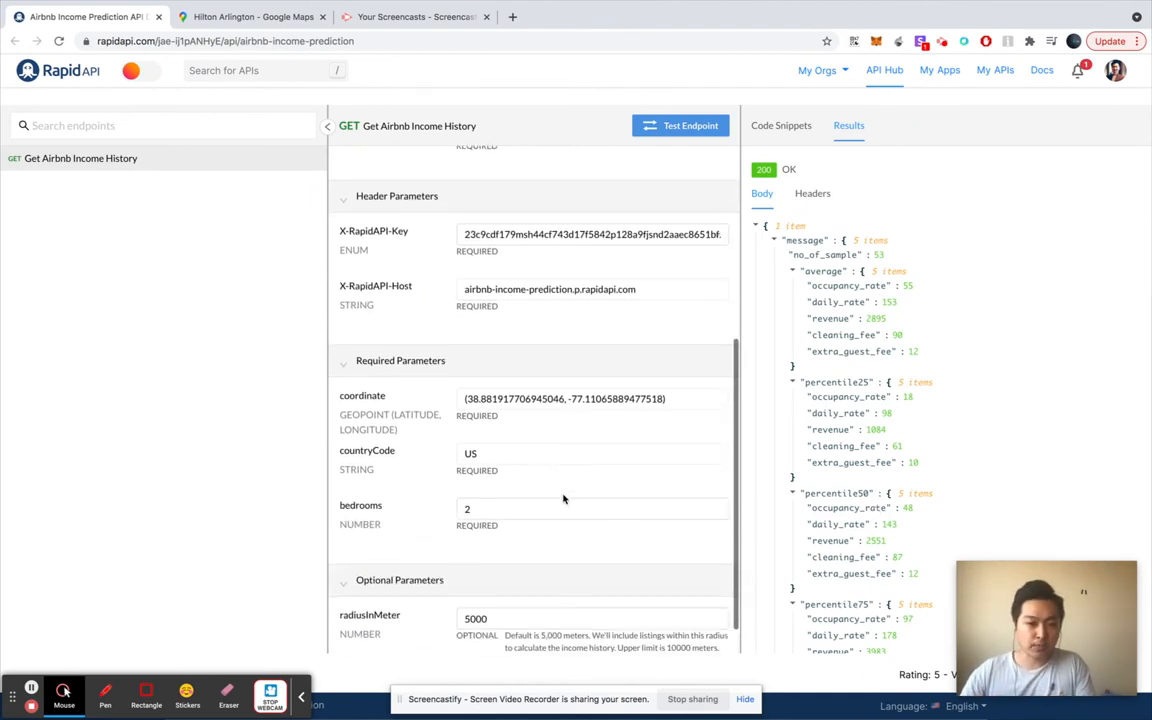
mouse_move(472, 556)
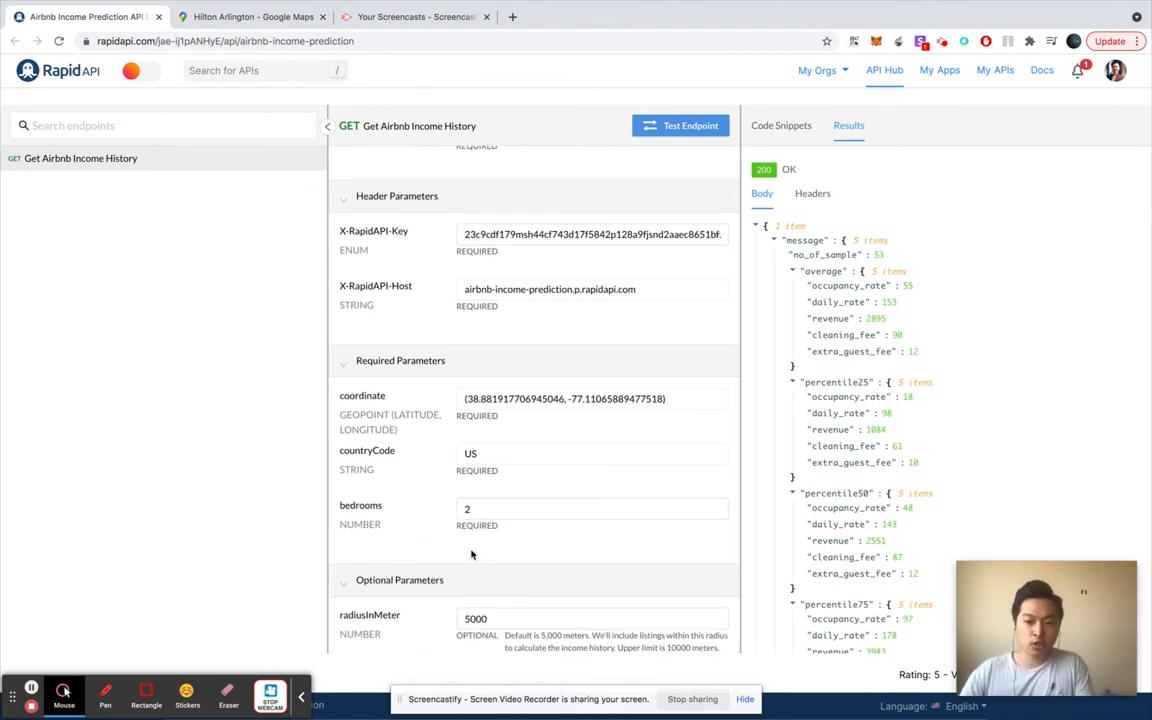